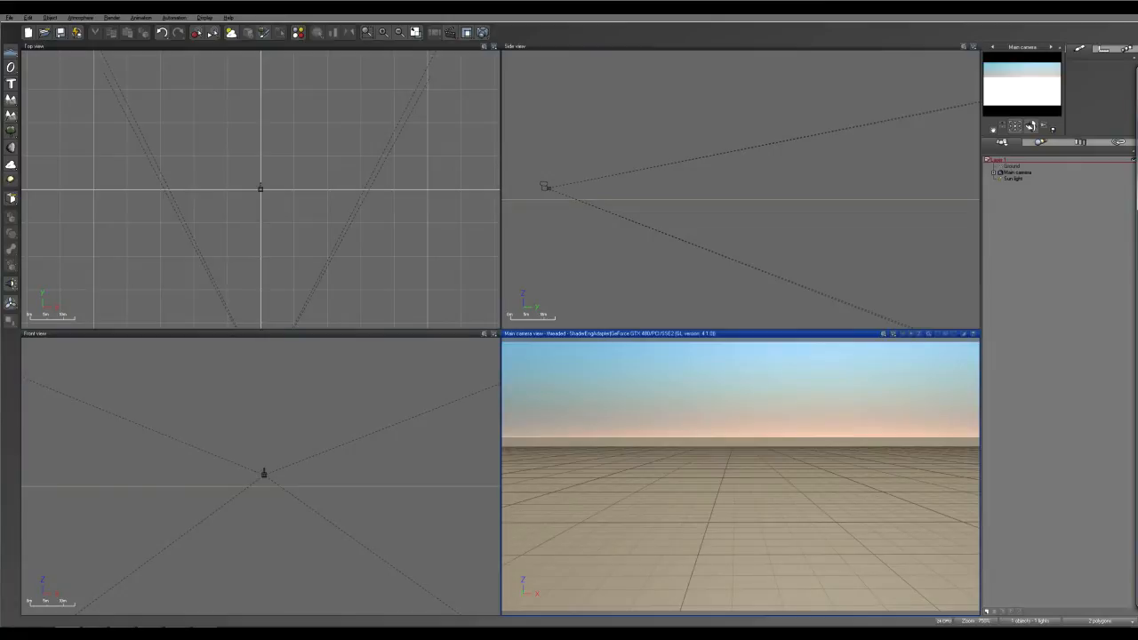
mouse_move(45, 127)
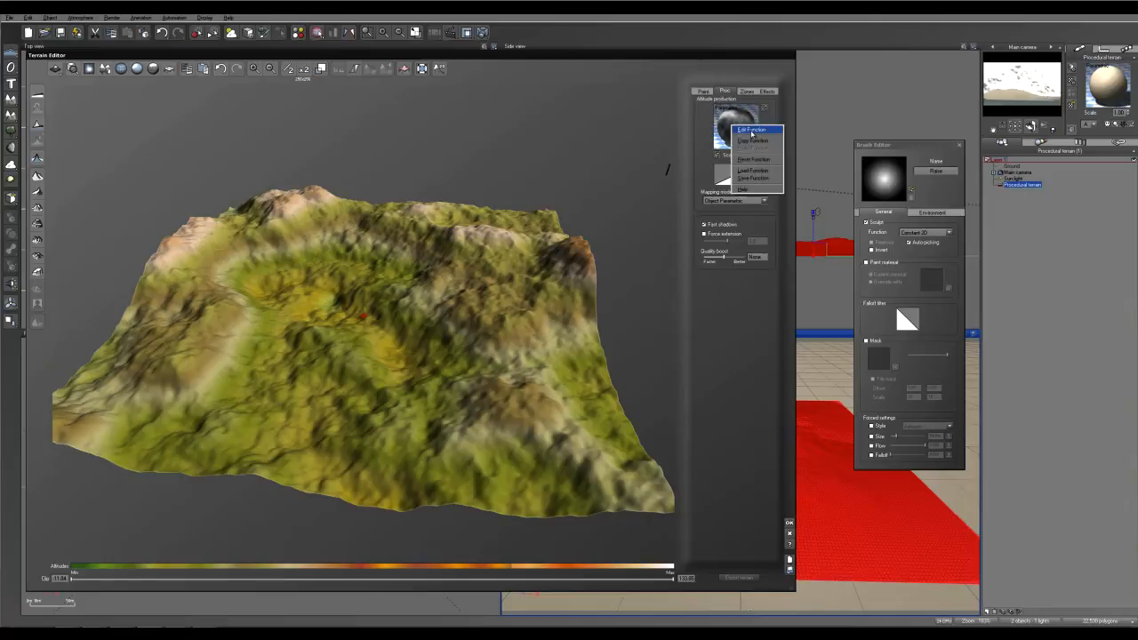
Swap the altitude function's Simple Fractal node for a Terrain Fractal node.
click(752, 130)
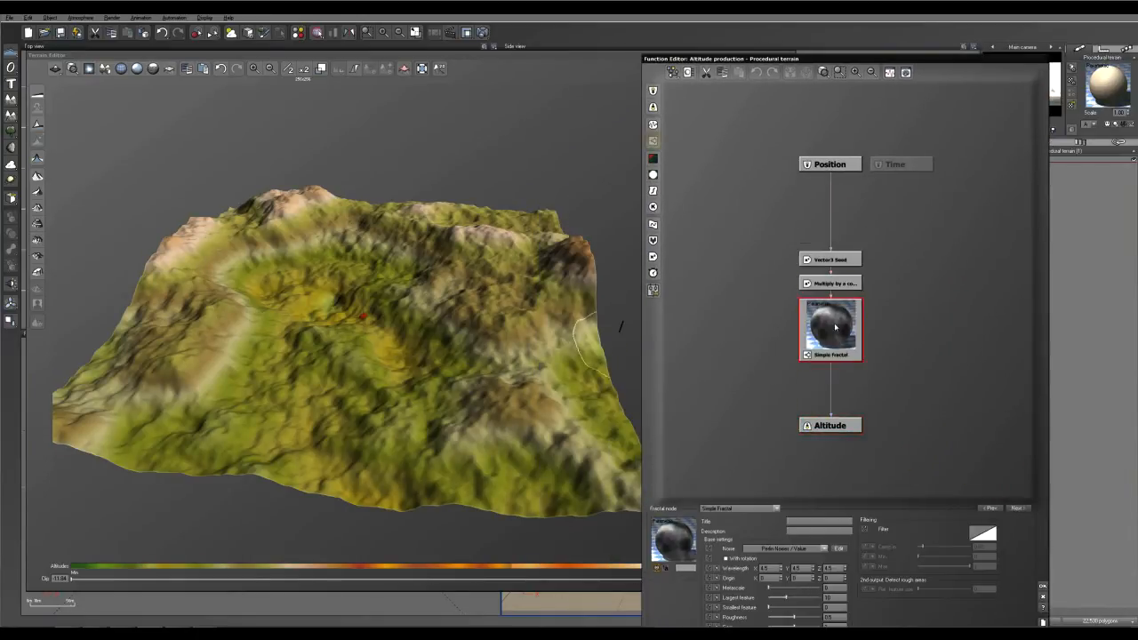
click(738, 507)
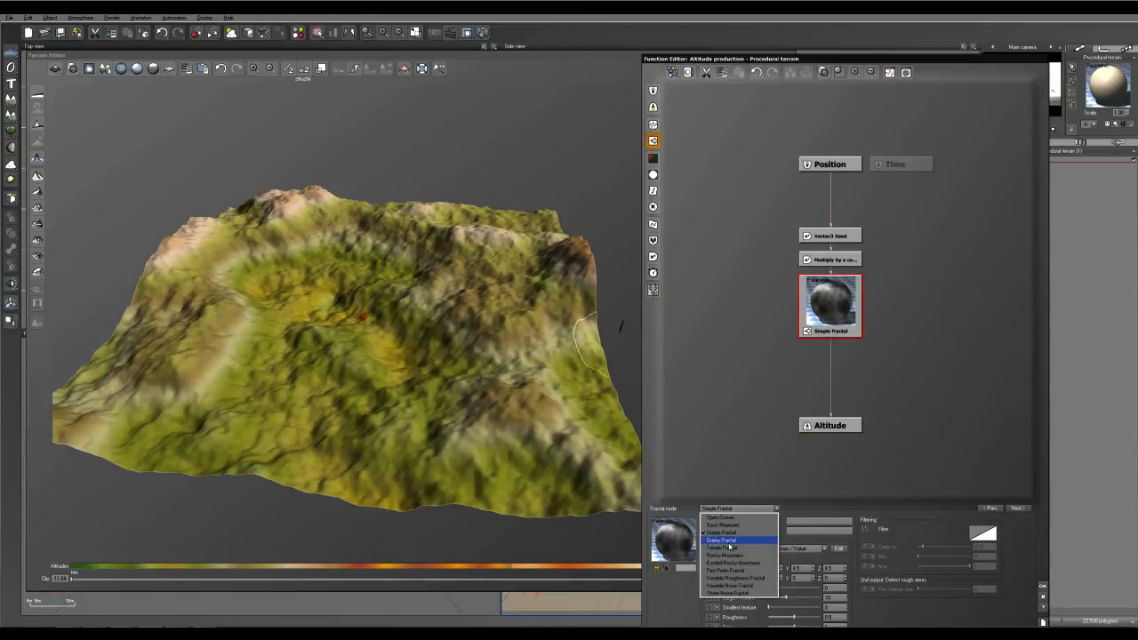
click(718, 539)
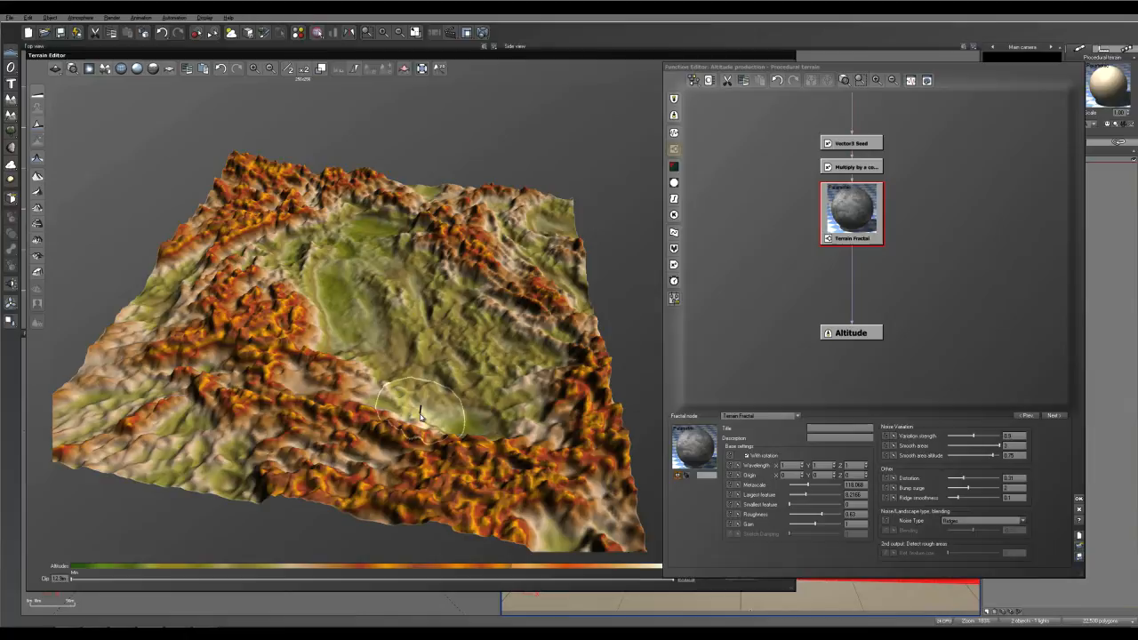
mouse_move(422, 411)
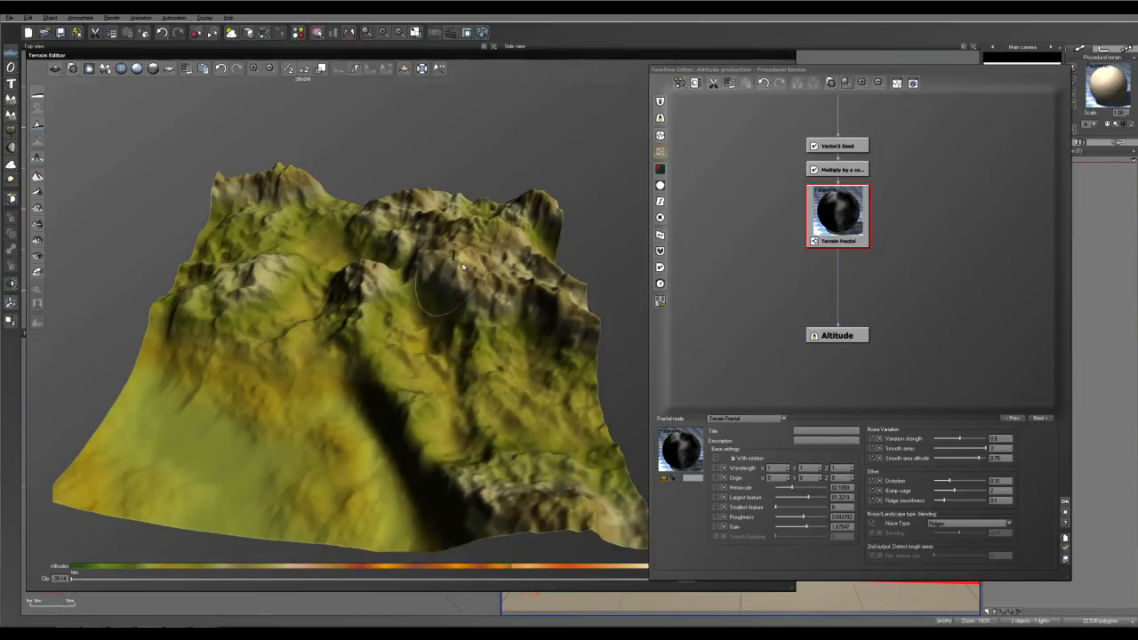
mouse_move(458, 325)
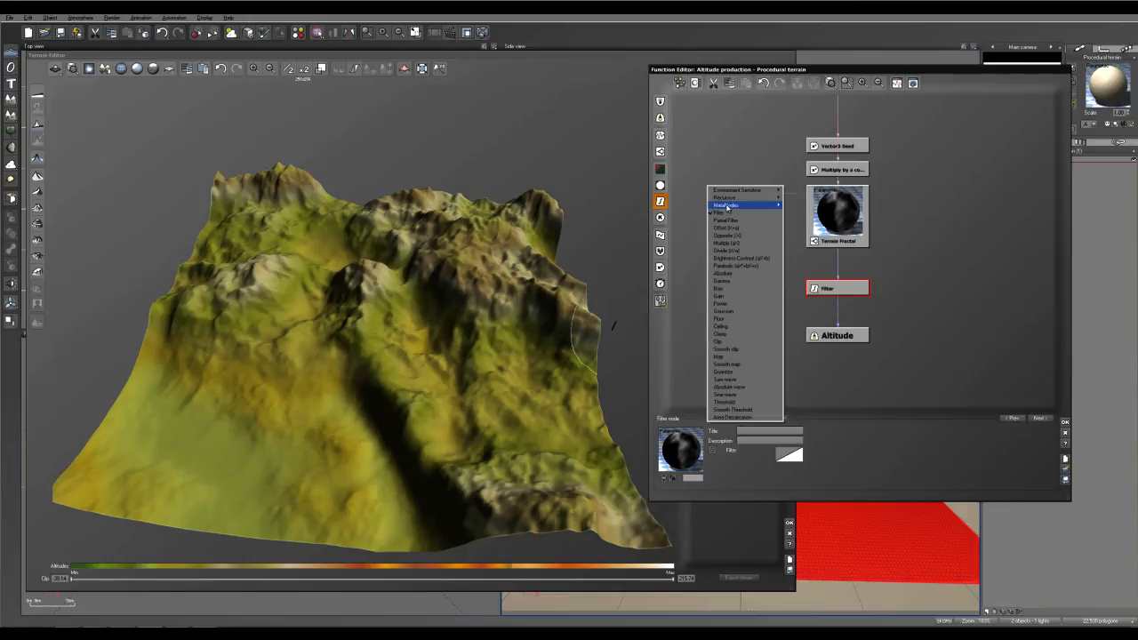
Set the inserted filter node's type to Processing > Strata.
click(724, 205)
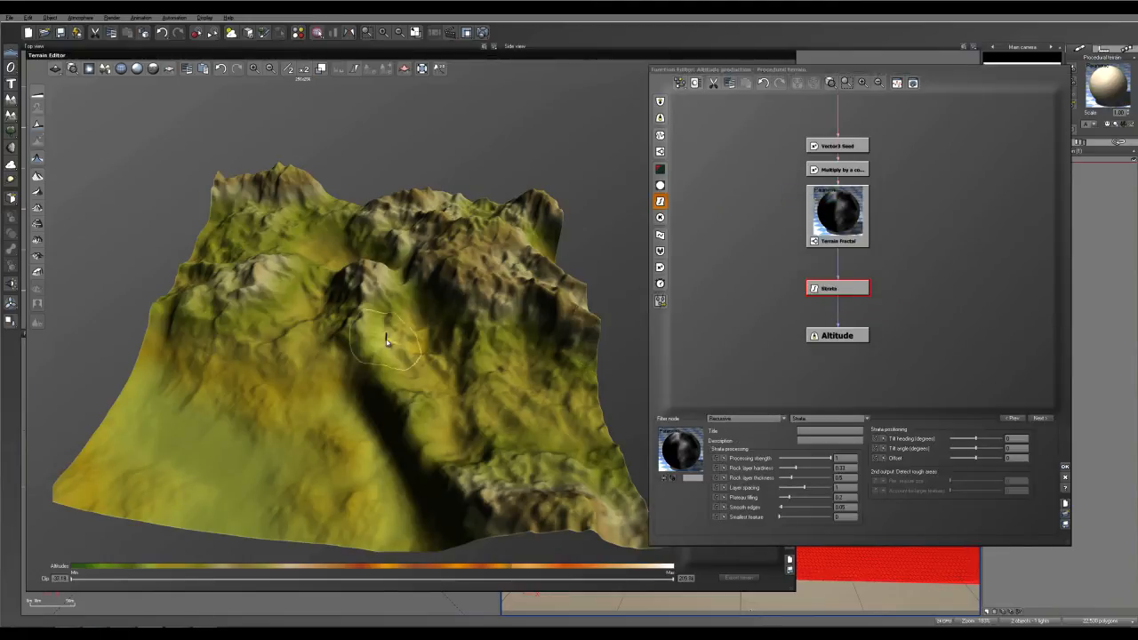
Adjust the Strata filter sliders and replace a strata parameter value.
drag(387, 343, 518, 449)
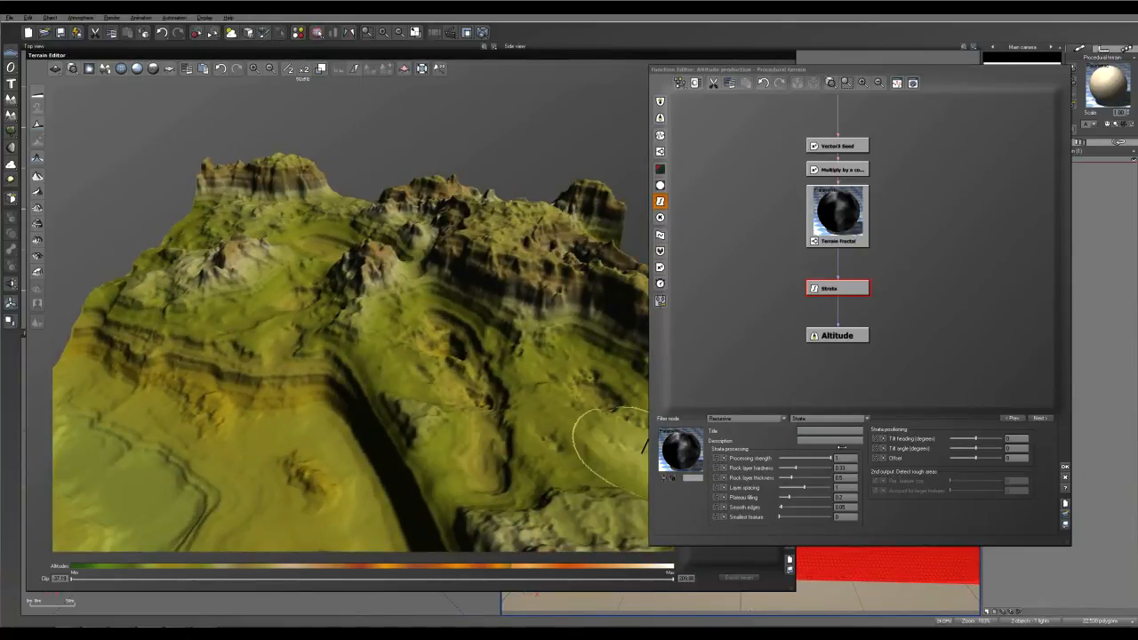
triple_click(841, 468)
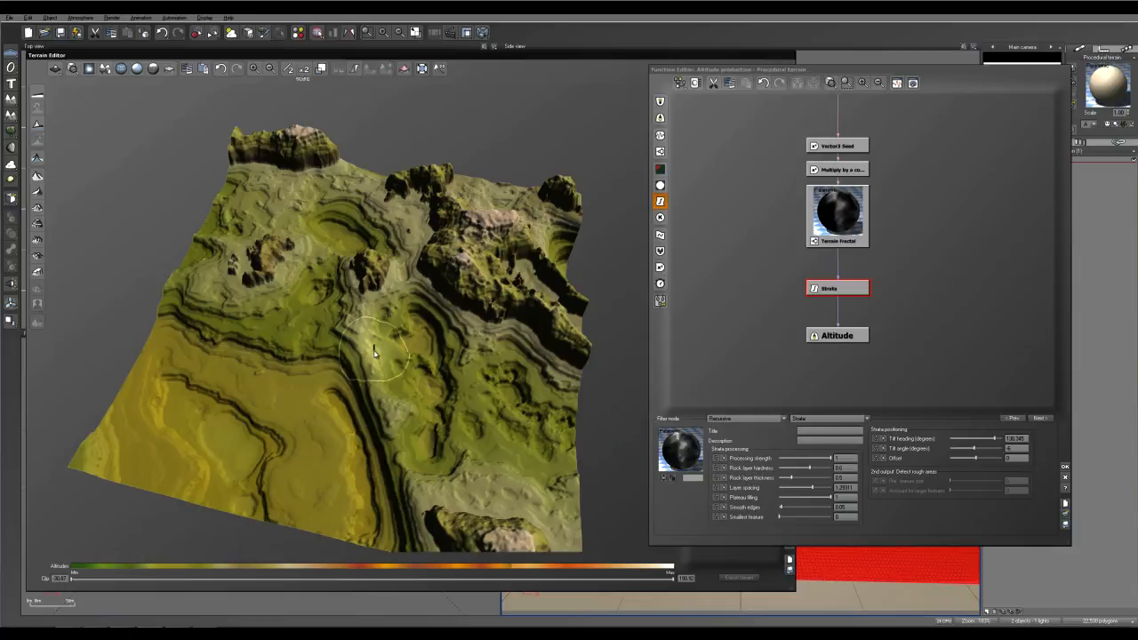
mouse_move(476, 392)
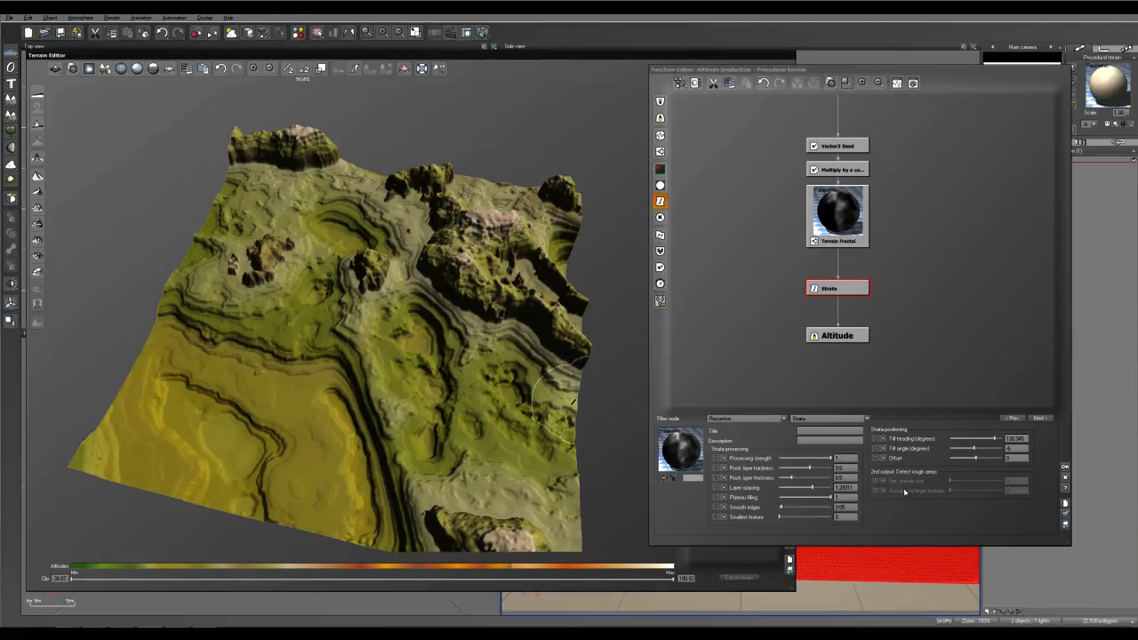
mouse_move(910, 519)
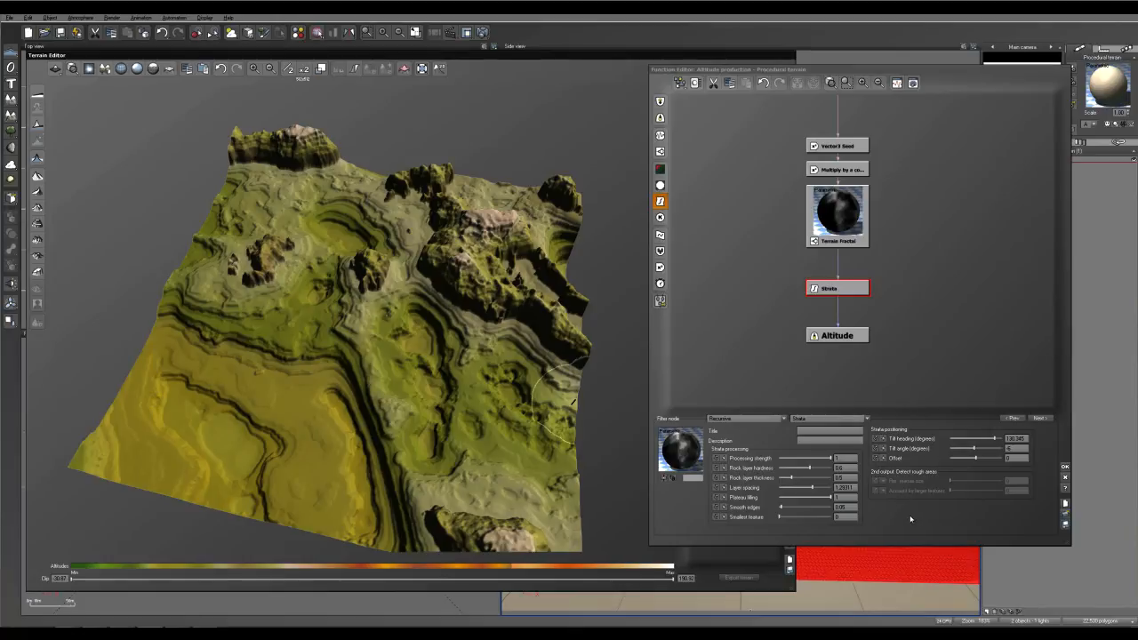
mouse_move(920, 526)
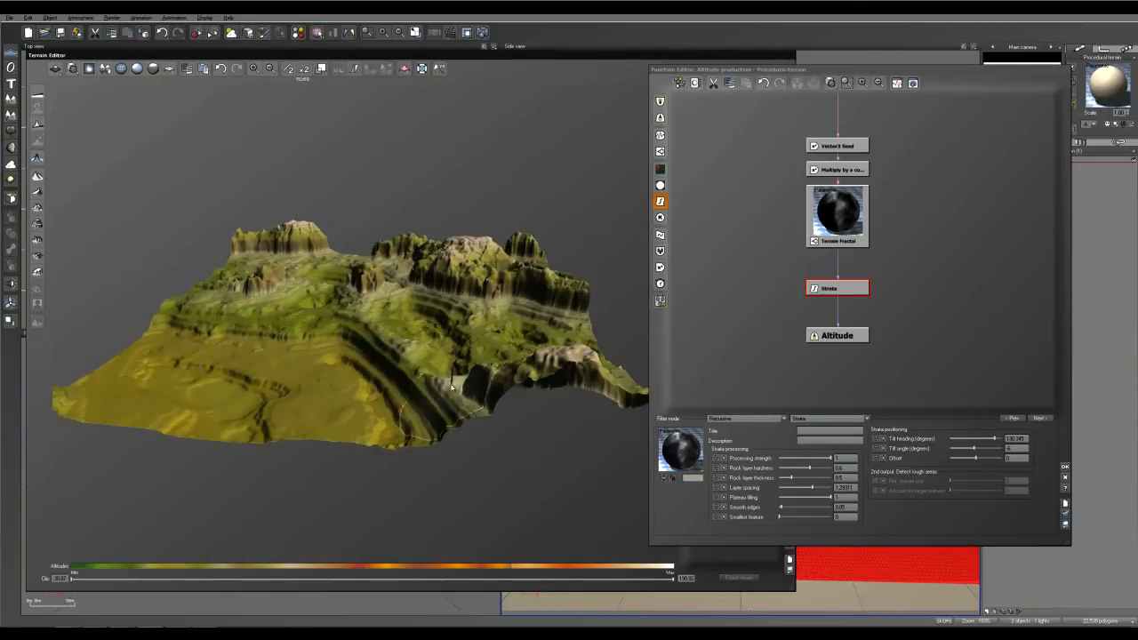
click(836, 215)
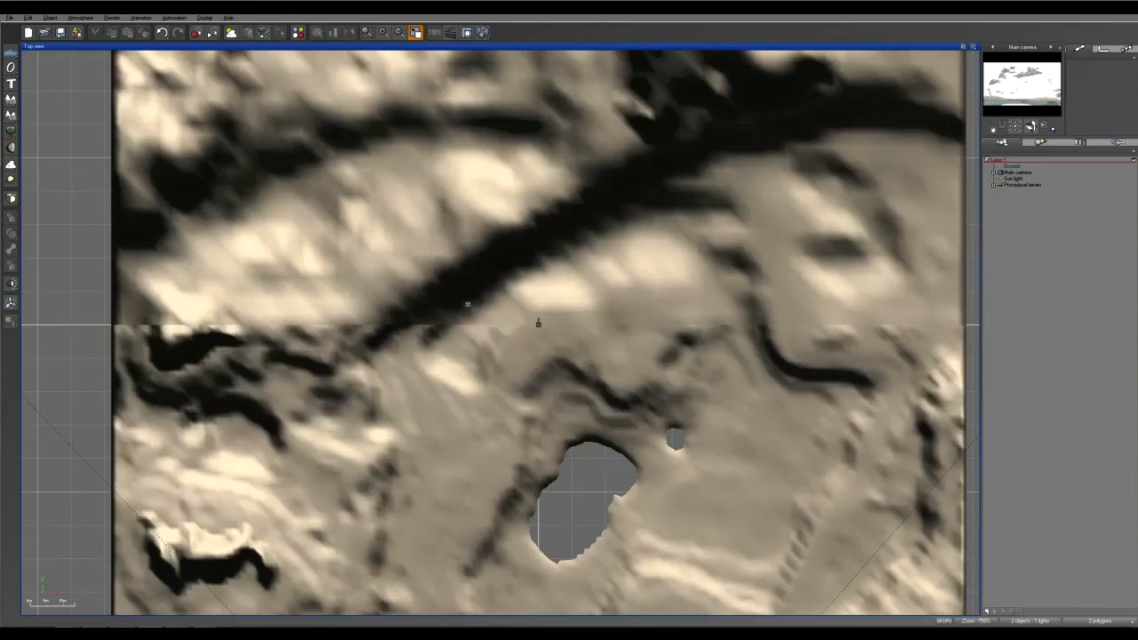
Zoom out the maximized Top view and return to the four-viewport layout.
click(1021, 184)
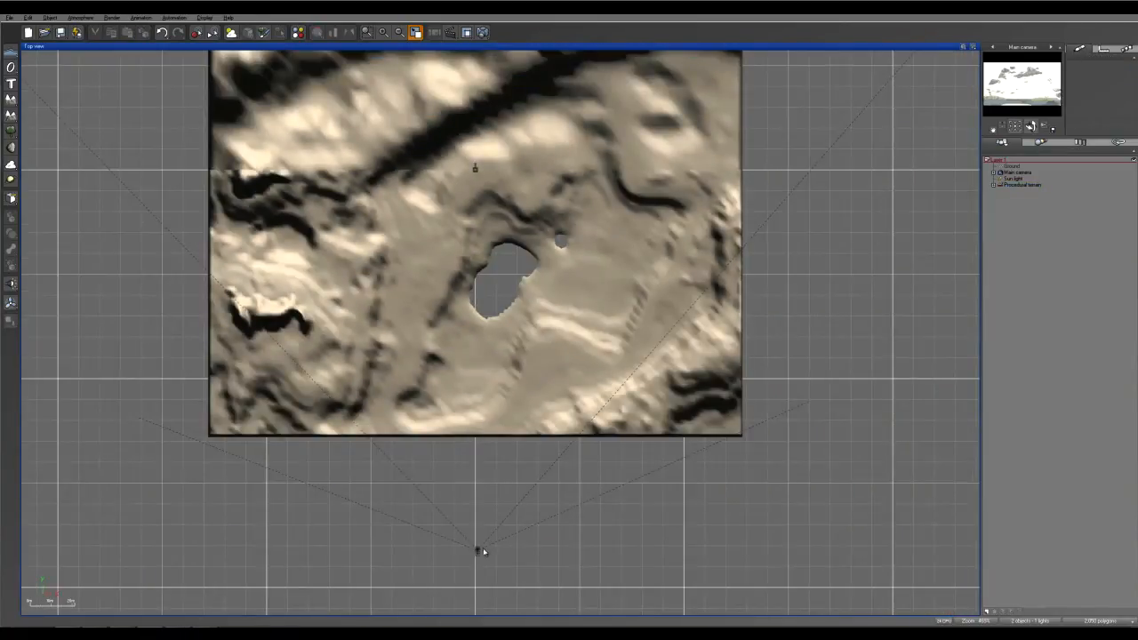
click(1016, 171)
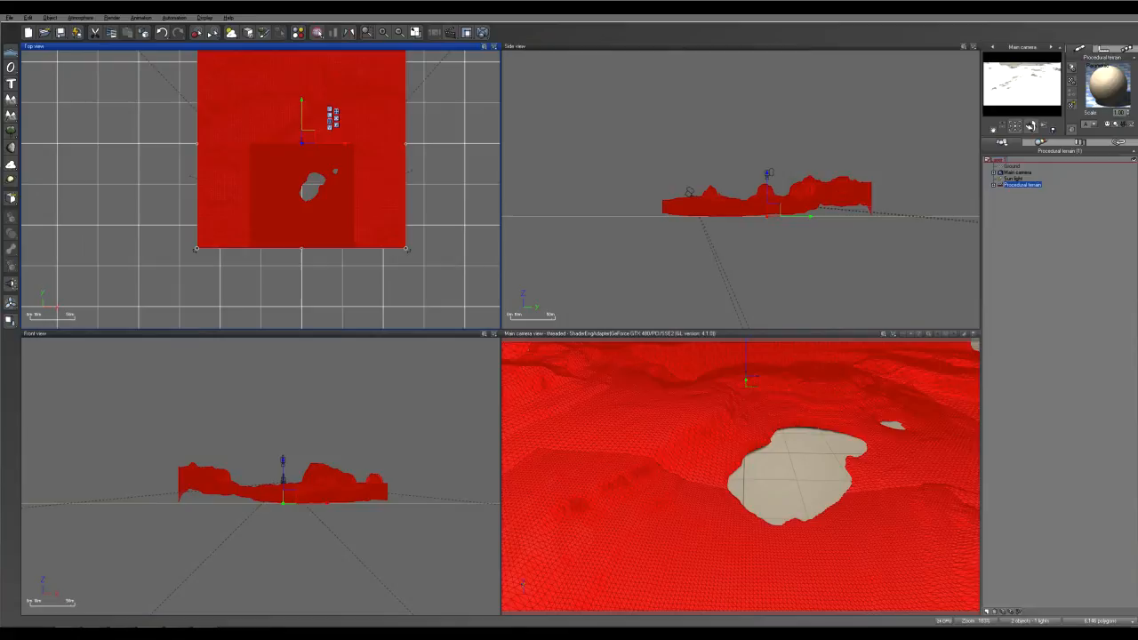
mouse_move(435, 316)
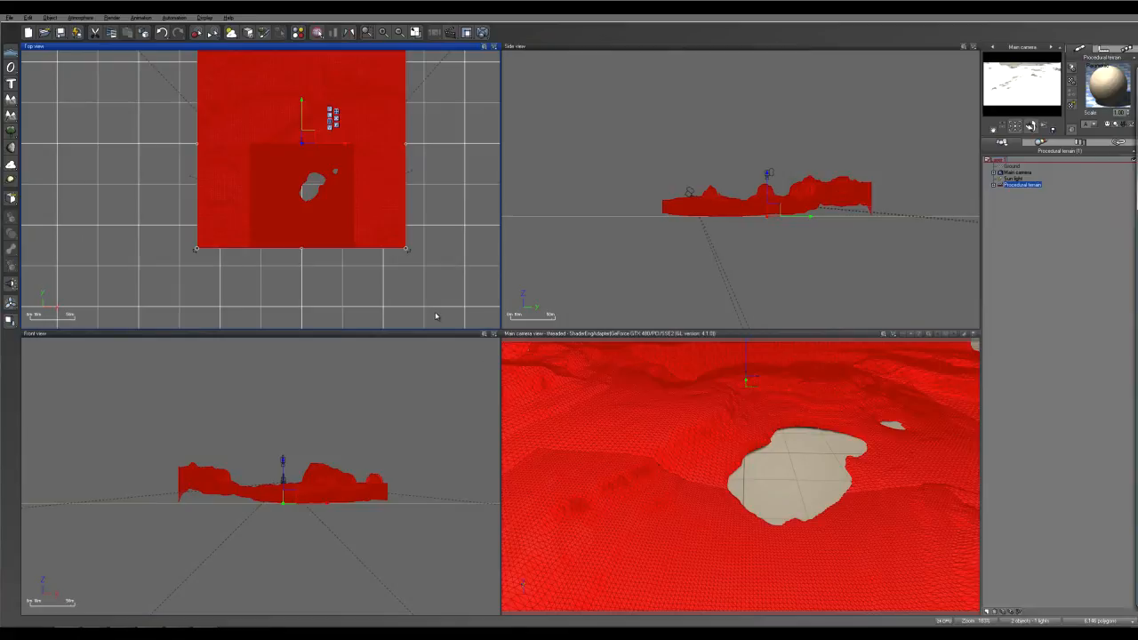
Select the Sea layer and open its Default water material in the Advanced Material Editor.
click(755, 471)
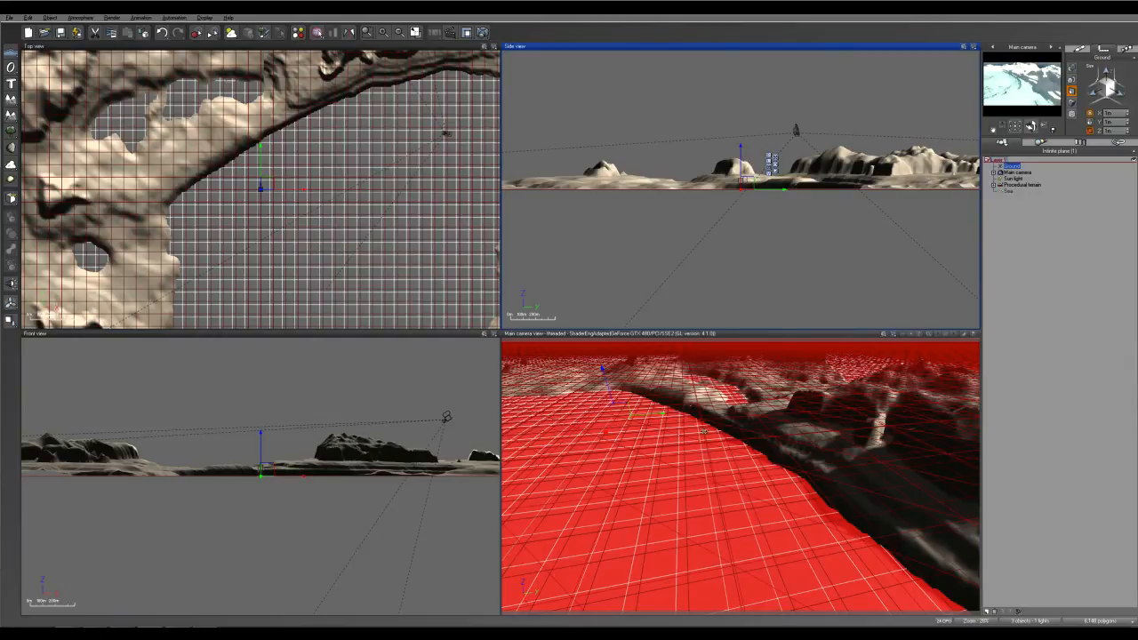
click(1022, 184)
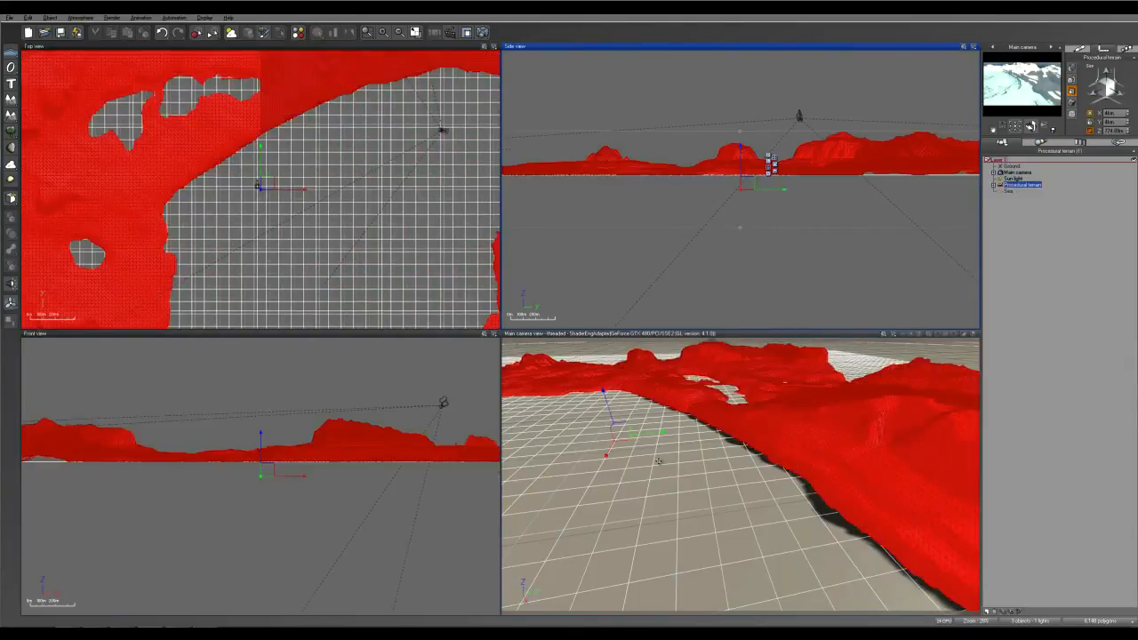
click(1011, 165)
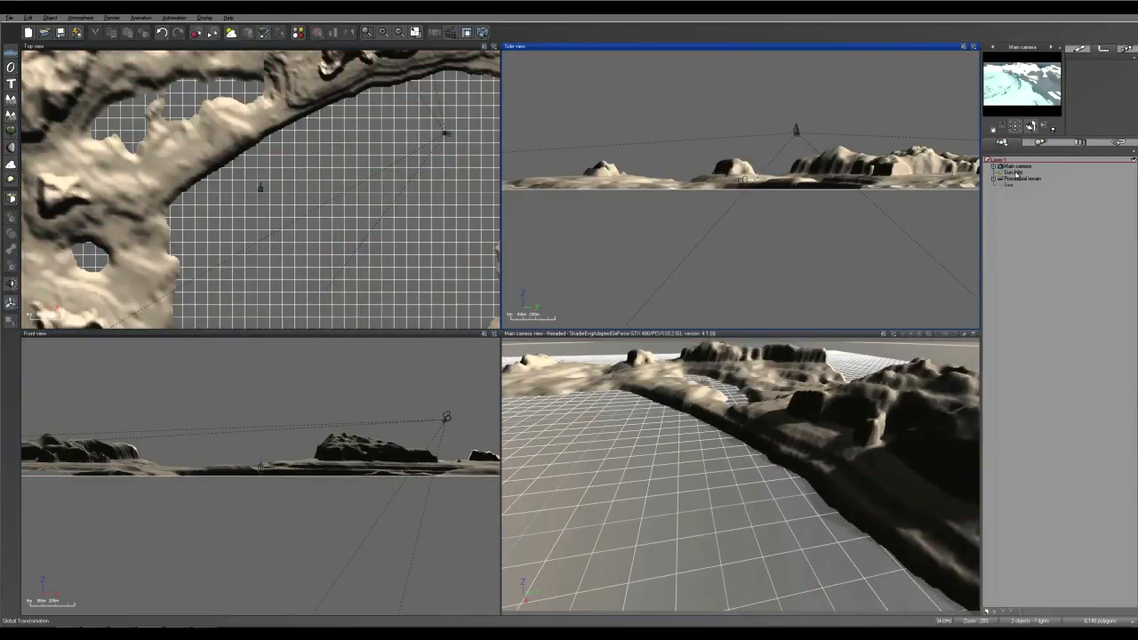
click(1021, 178)
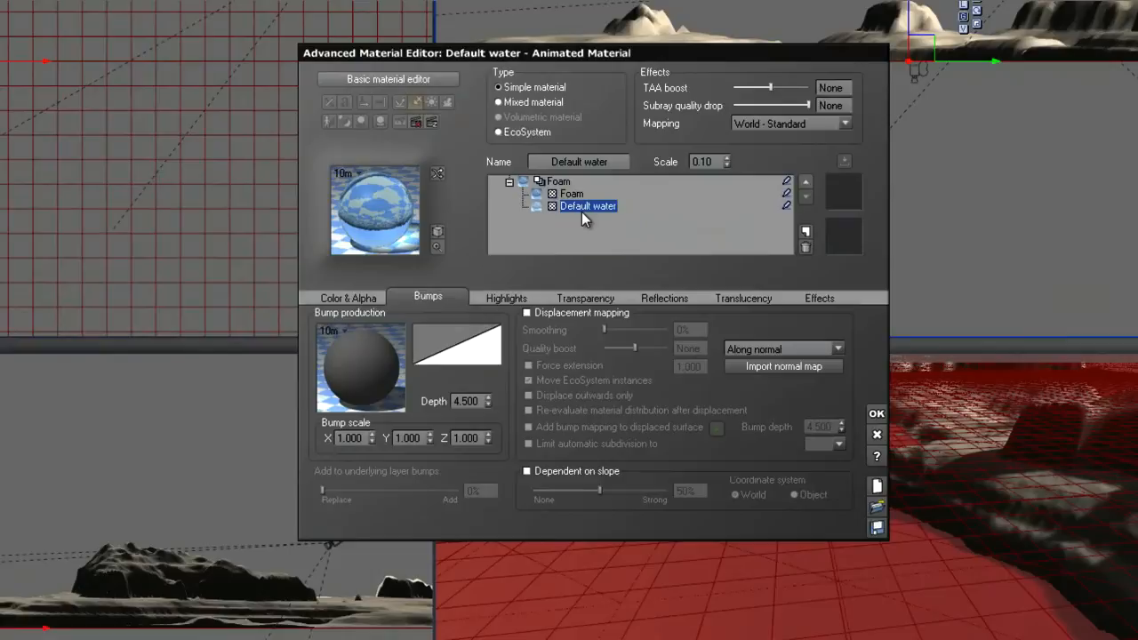
Set the water's Transparency Fading out to 56% and confirm the material.
click(585, 298)
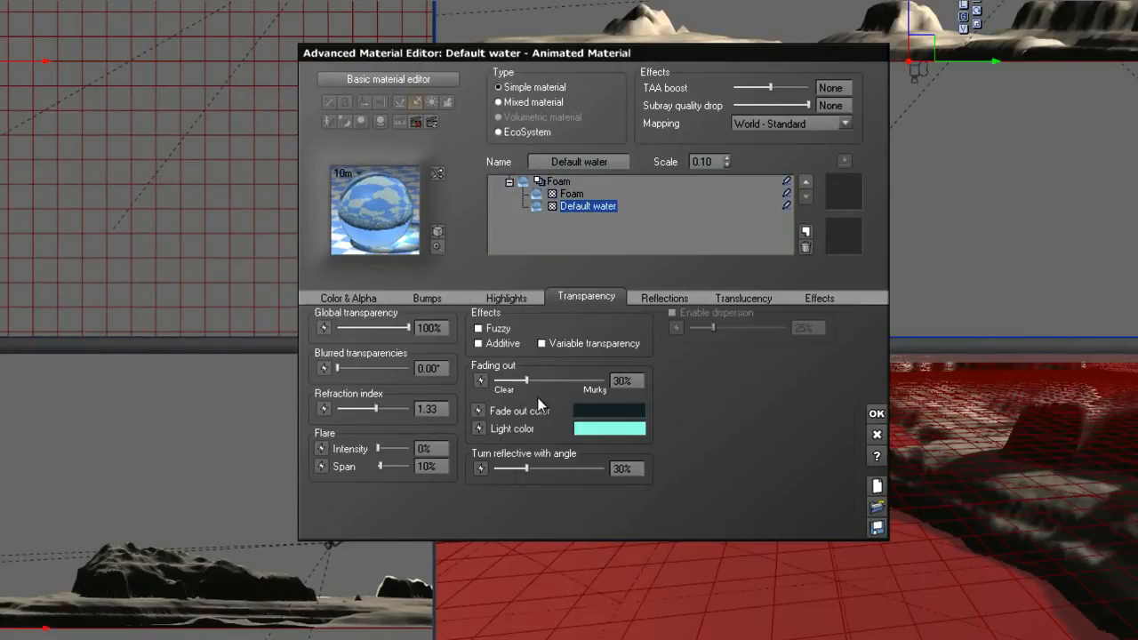
drag(516, 381, 576, 381)
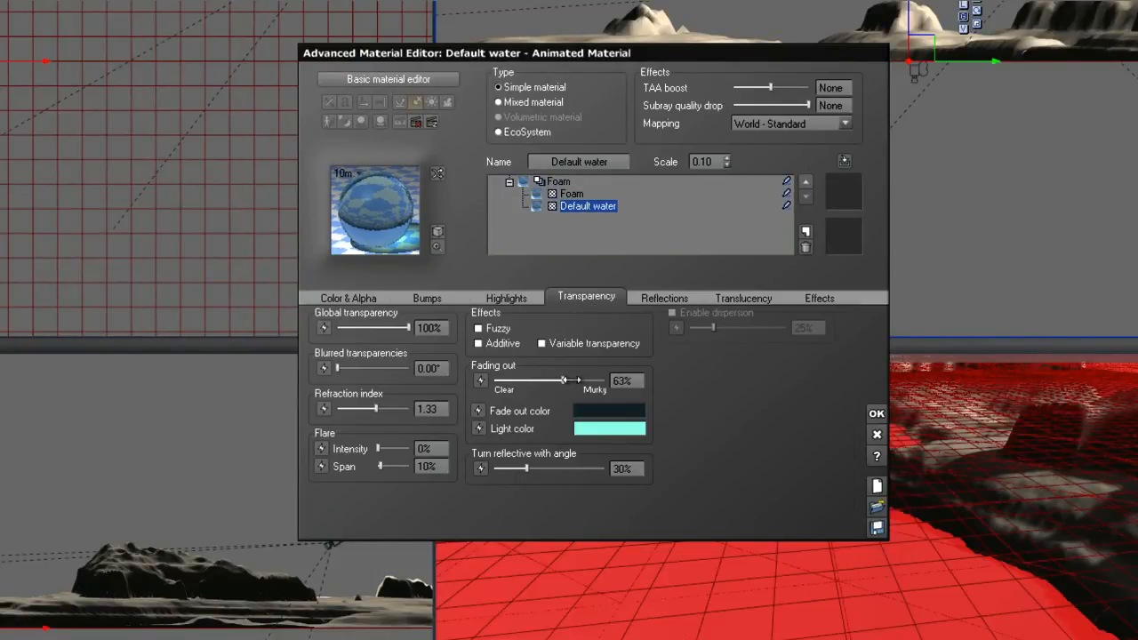
drag(573, 380, 562, 380)
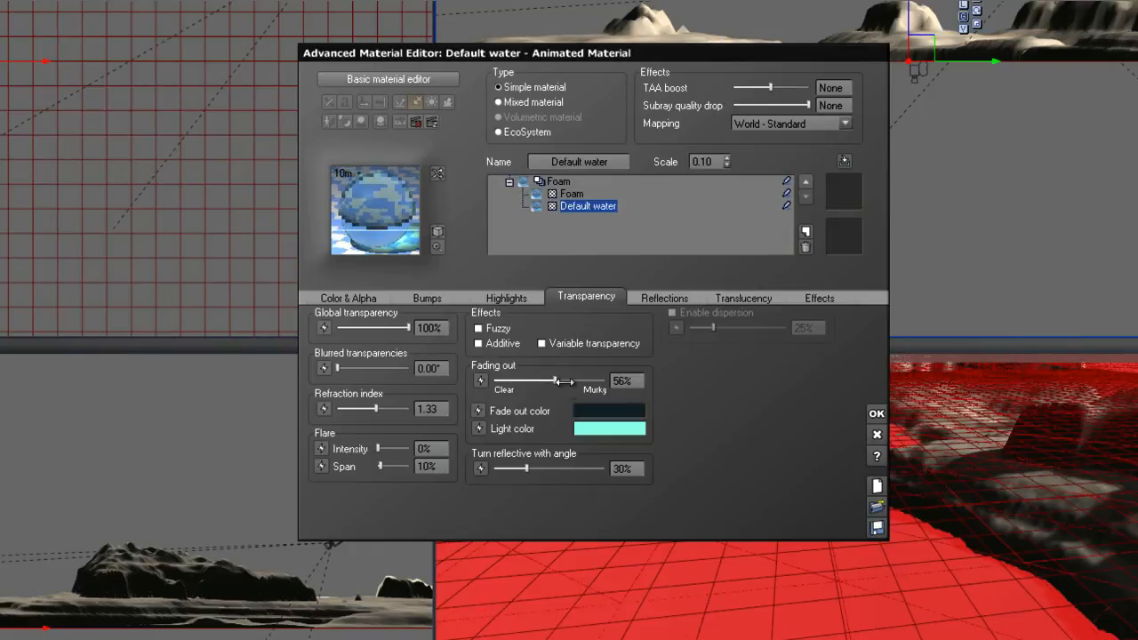
click(876, 412)
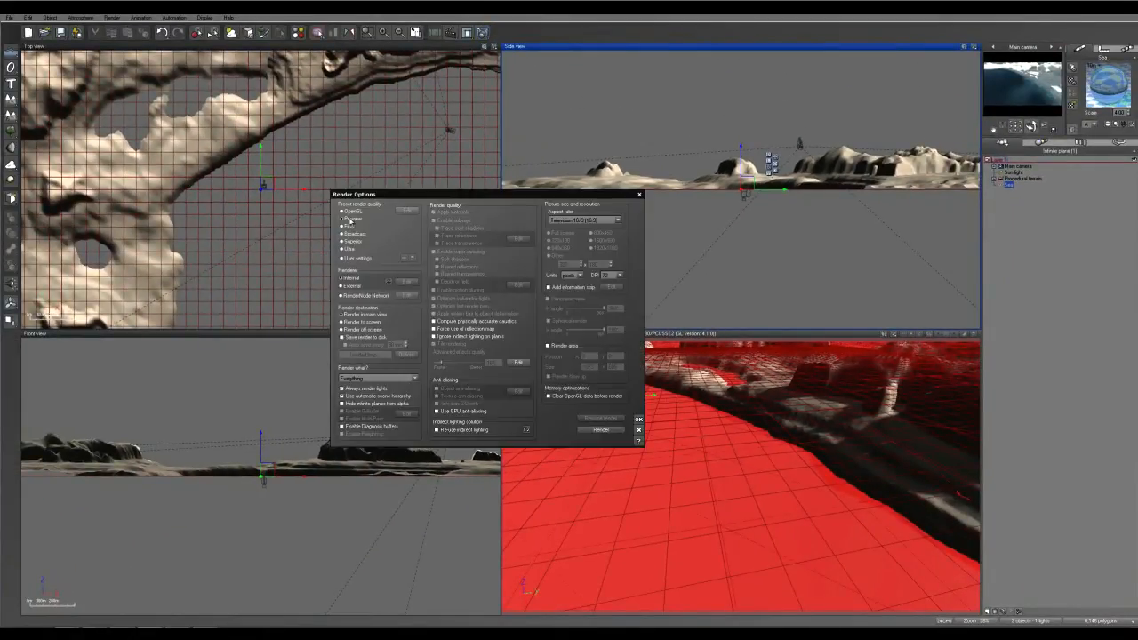
Render the scene with Preview quality from Render Options.
click(600, 429)
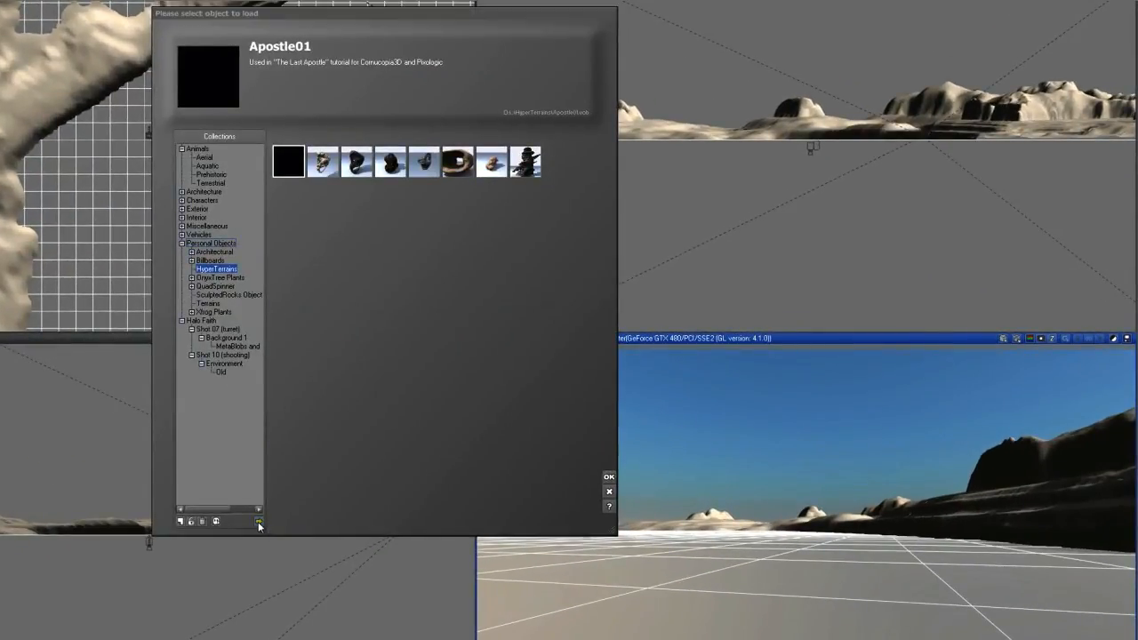
Try Metablob-01.vob from disk, then load the Apostle01 object instead.
click(258, 521)
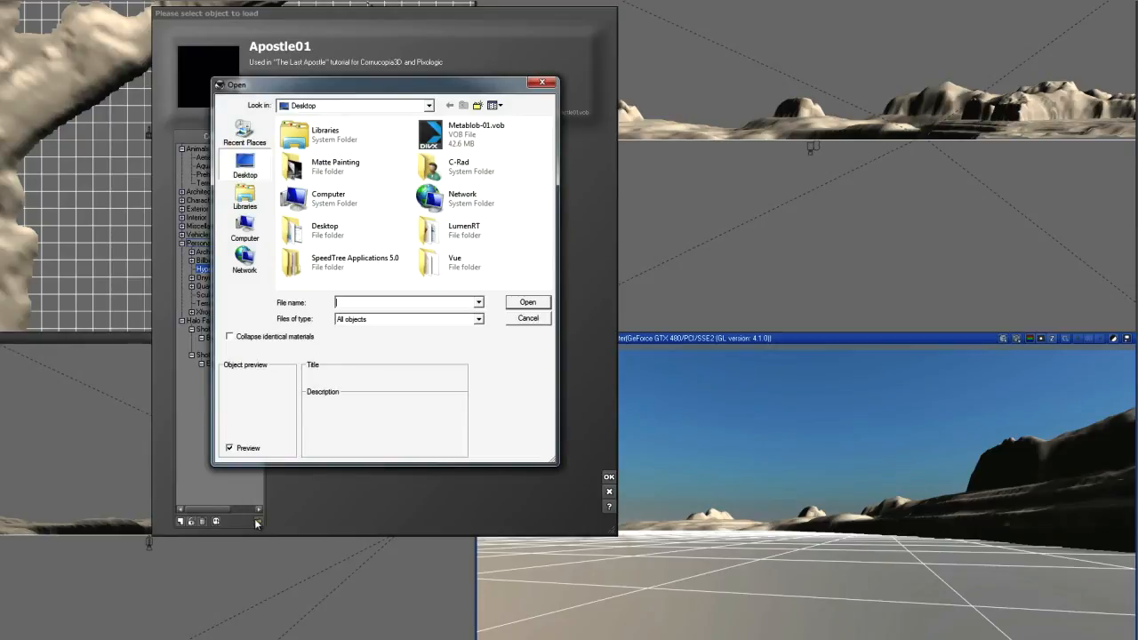
click(476, 134)
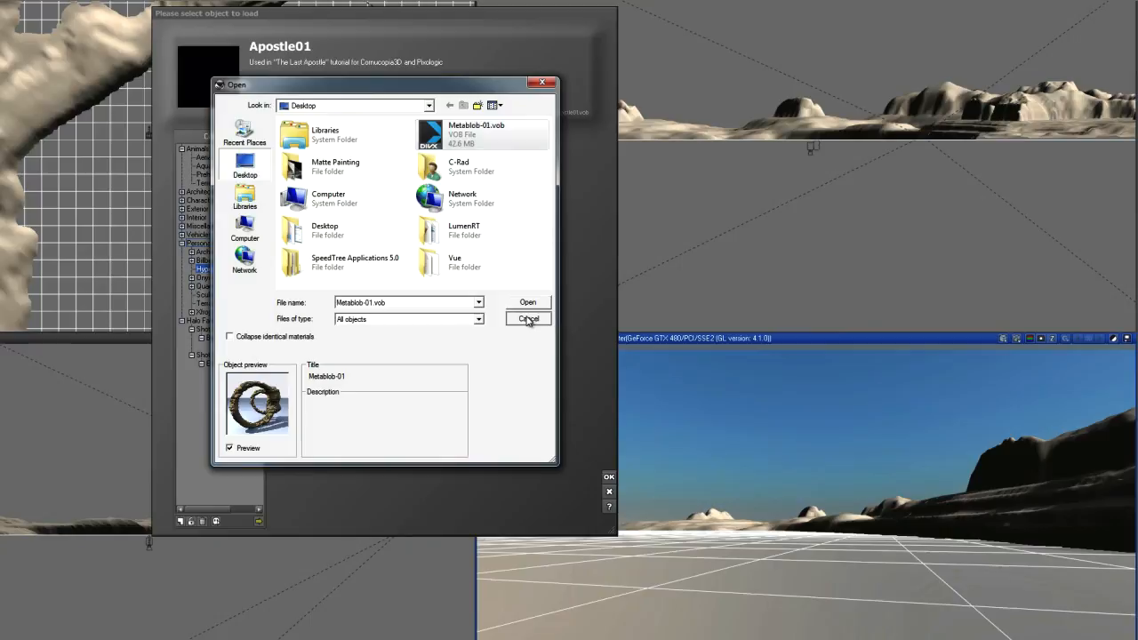
click(528, 319)
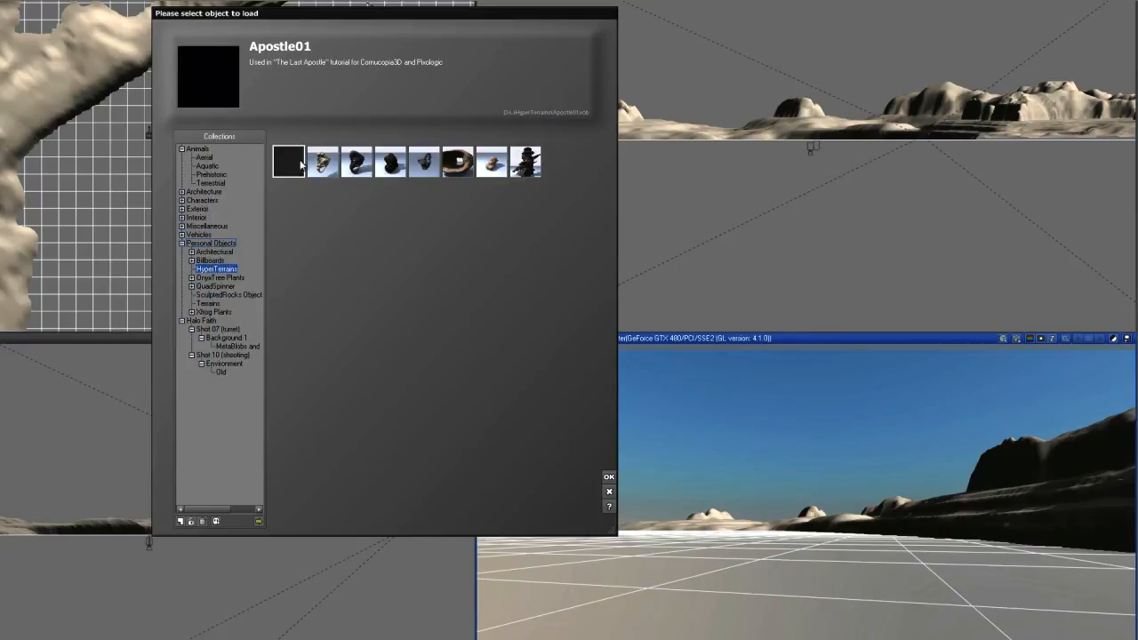
click(609, 476)
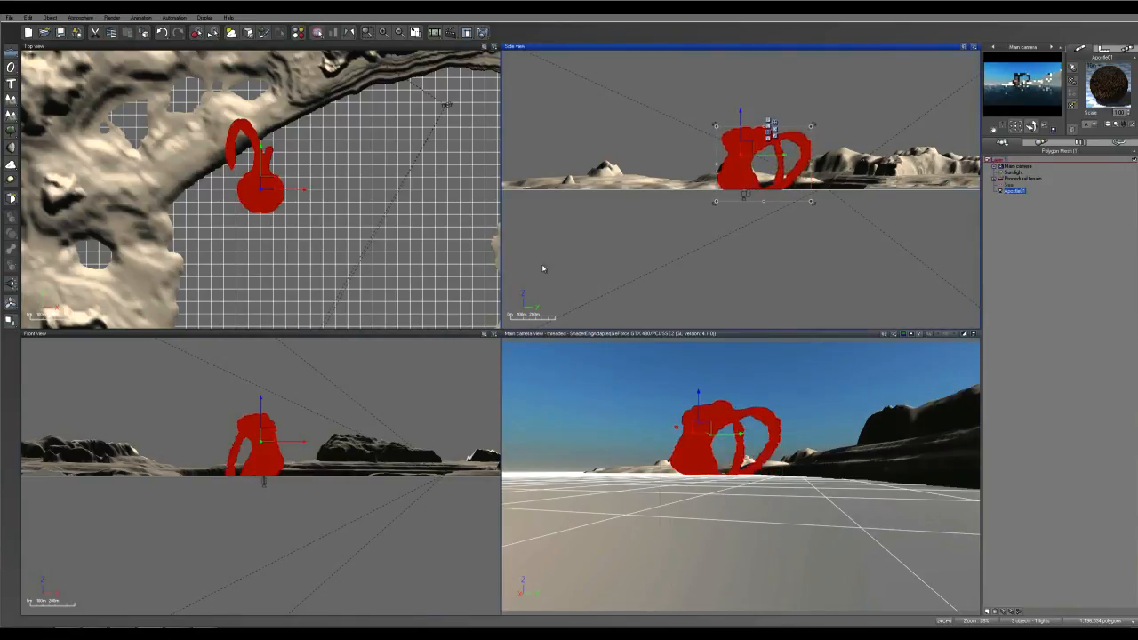
Select the procedural terrain, position the arch across it, then deselect everything.
click(1022, 177)
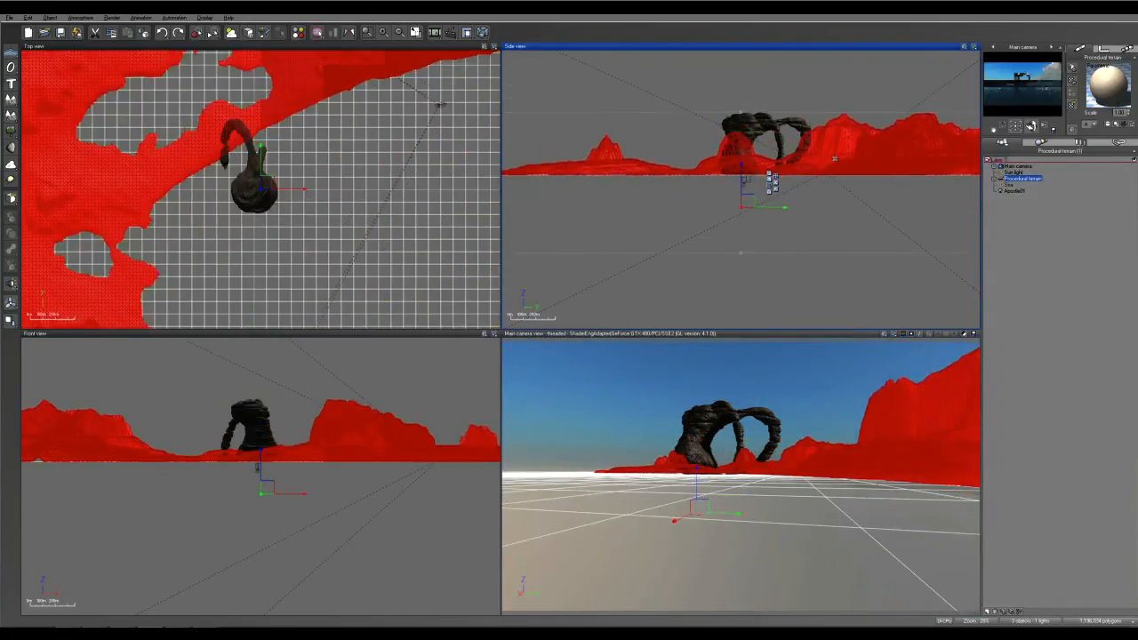
right_click(277, 221)
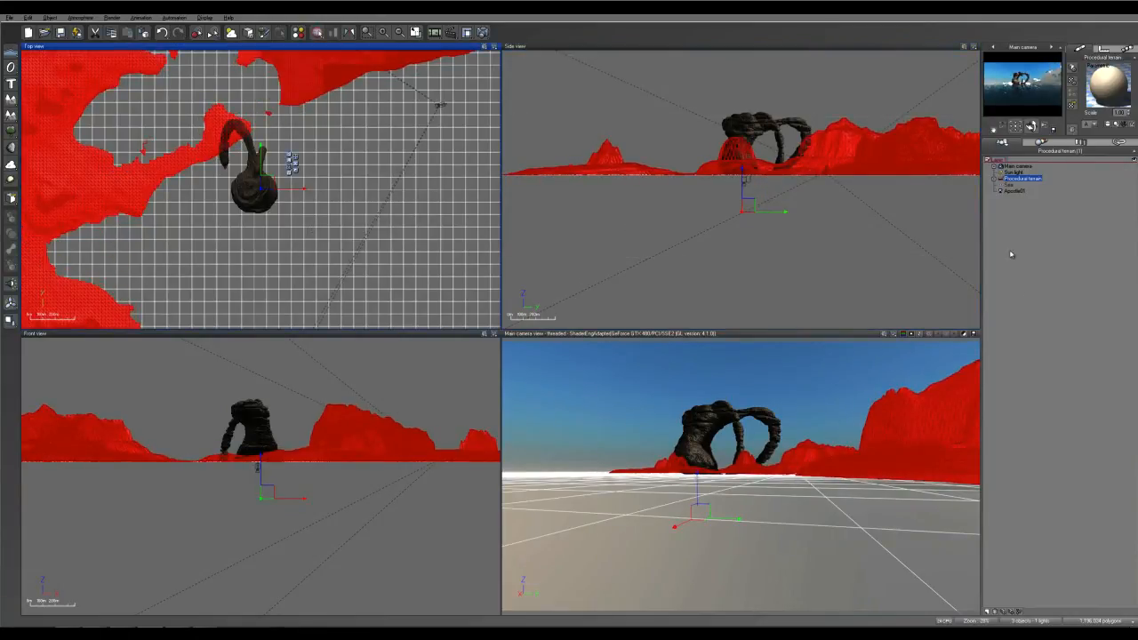
click(1013, 189)
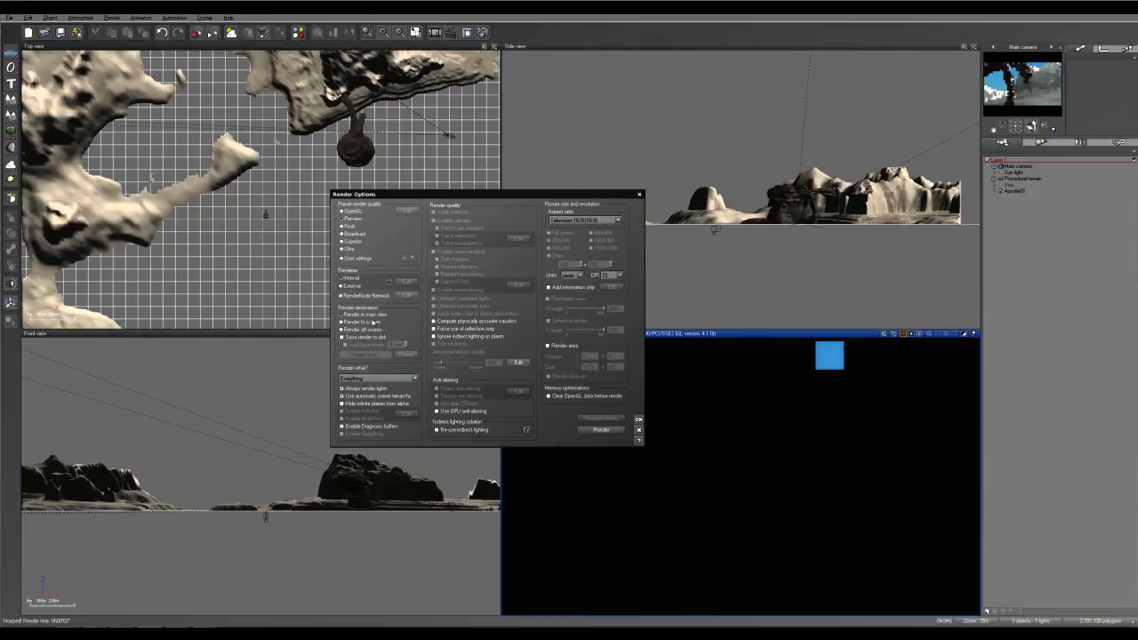
Start a test render of the Apostle01 arch and terrain in the main camera view.
click(601, 429)
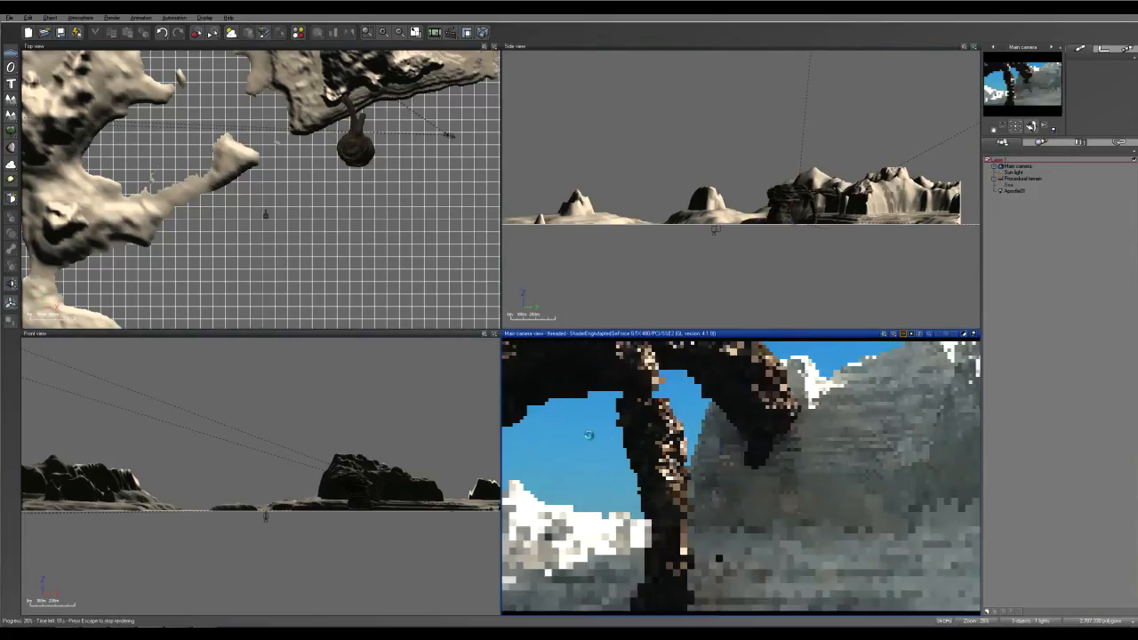